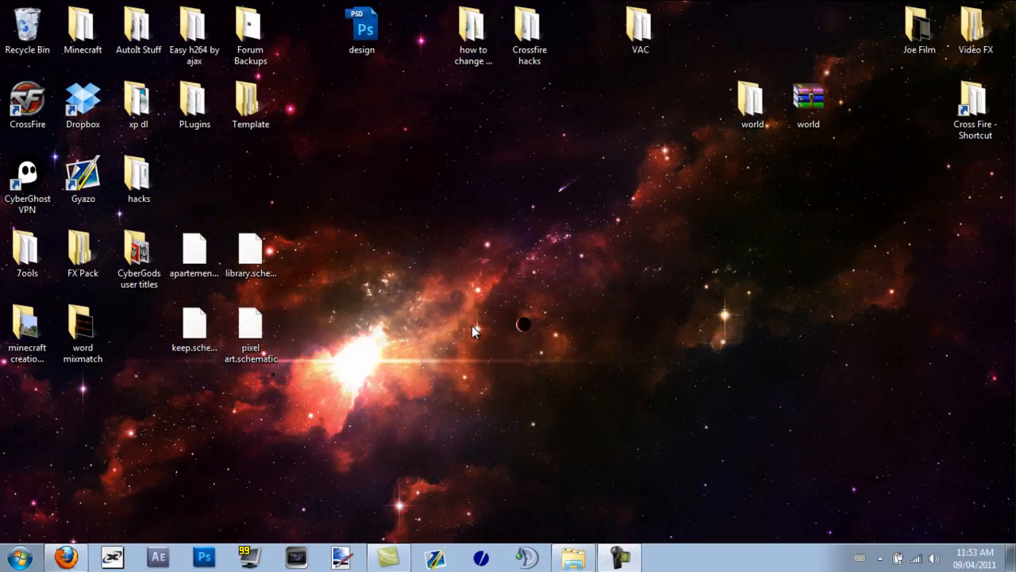
mouse_move(764, 401)
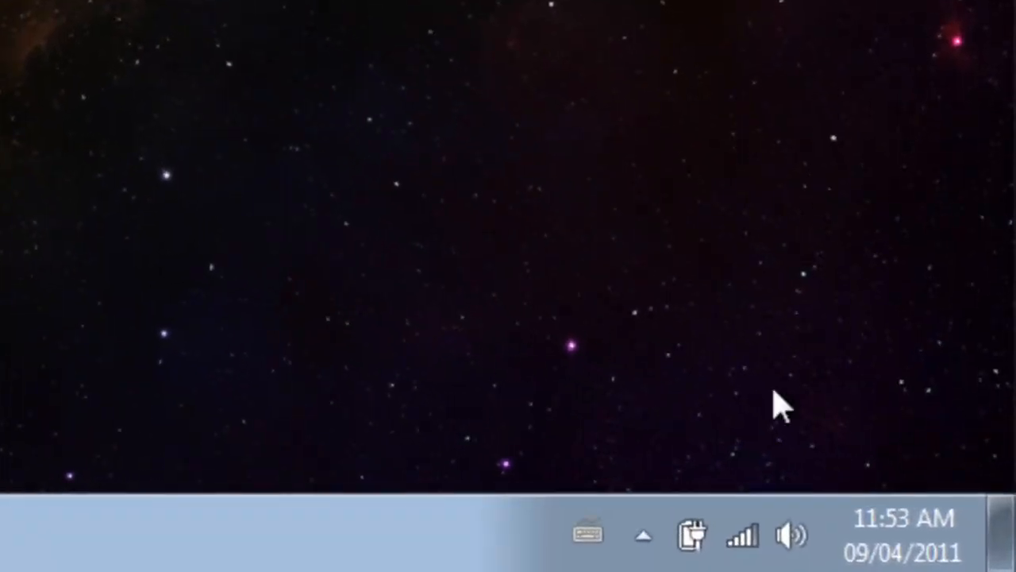
mouse_move(592, 325)
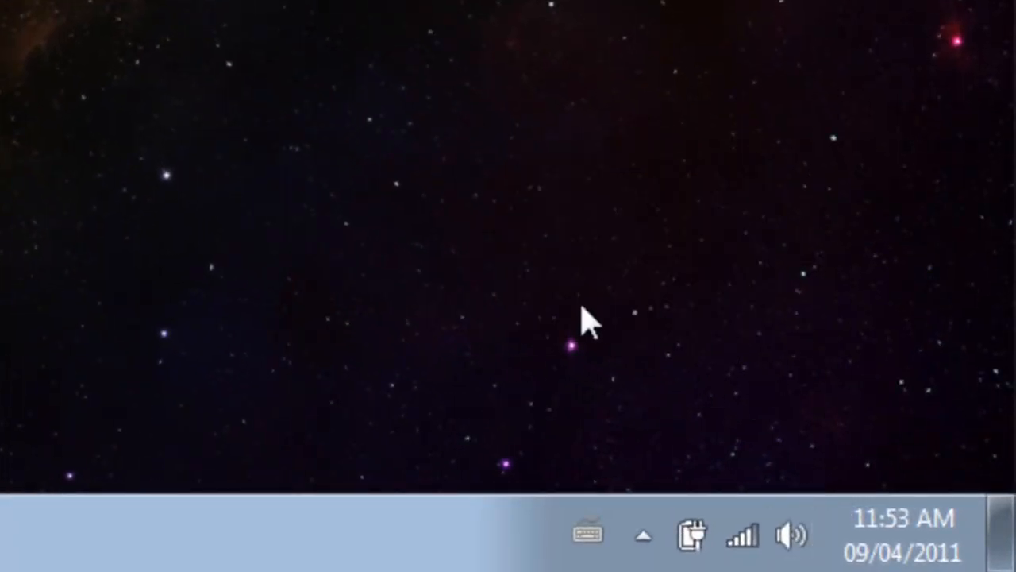
mouse_move(444, 278)
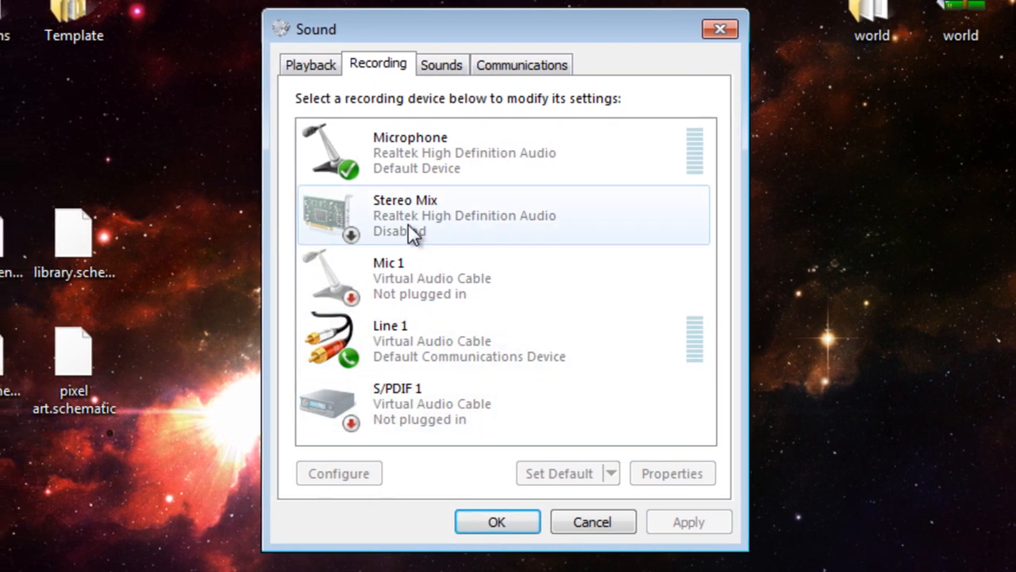
Step: Select the Microphone device in the Recording devices list
click(504, 151)
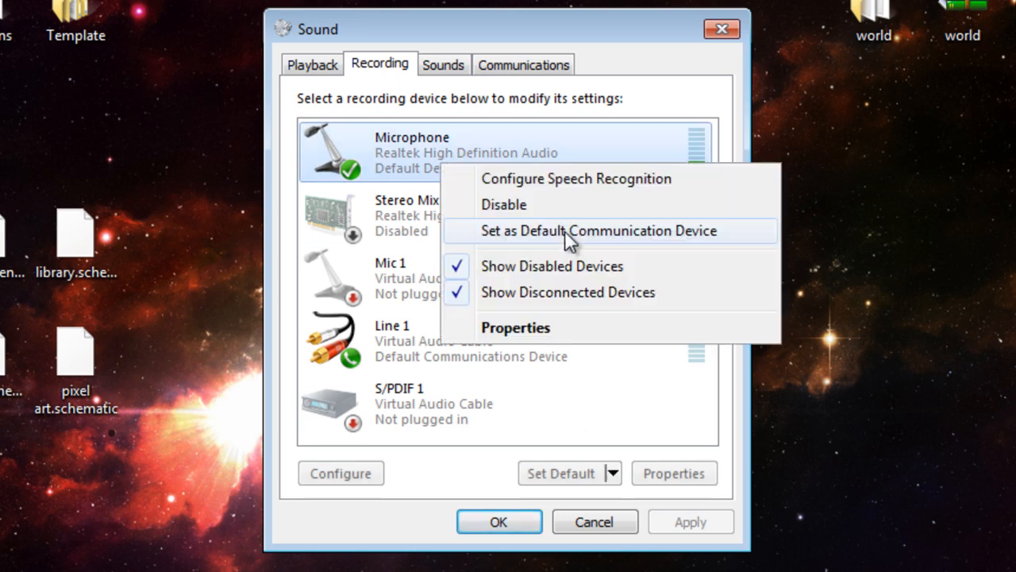
mouse_move(596, 246)
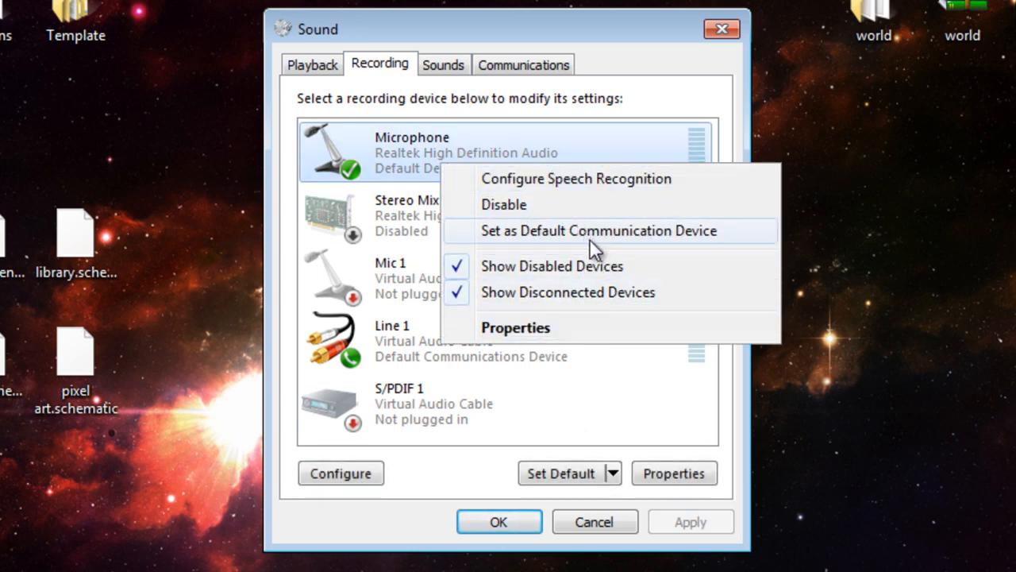
mouse_move(645, 270)
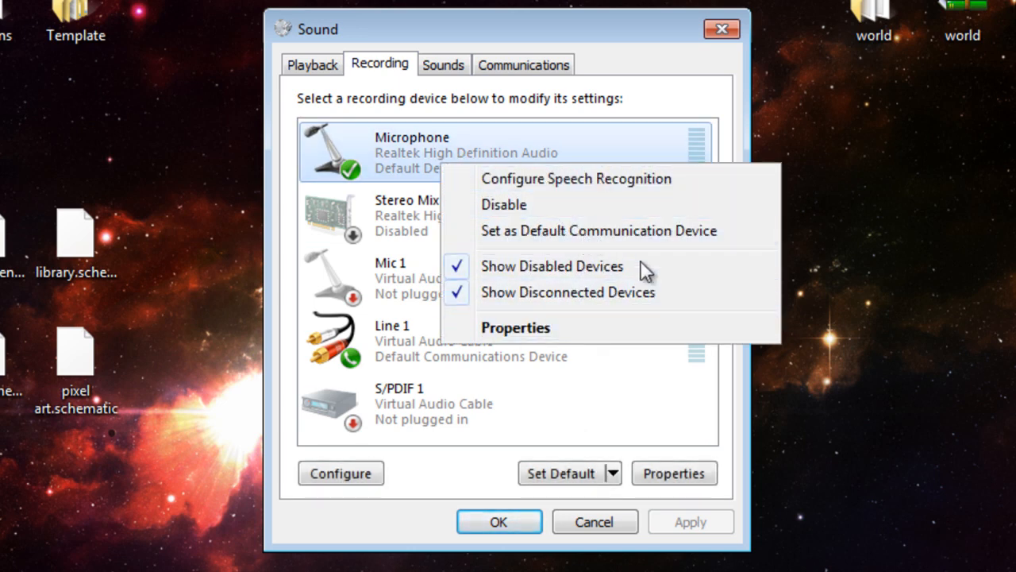
Step: Open Microphone Properties and view its Levels: volume 100, boost 0.0 dB
click(515, 327)
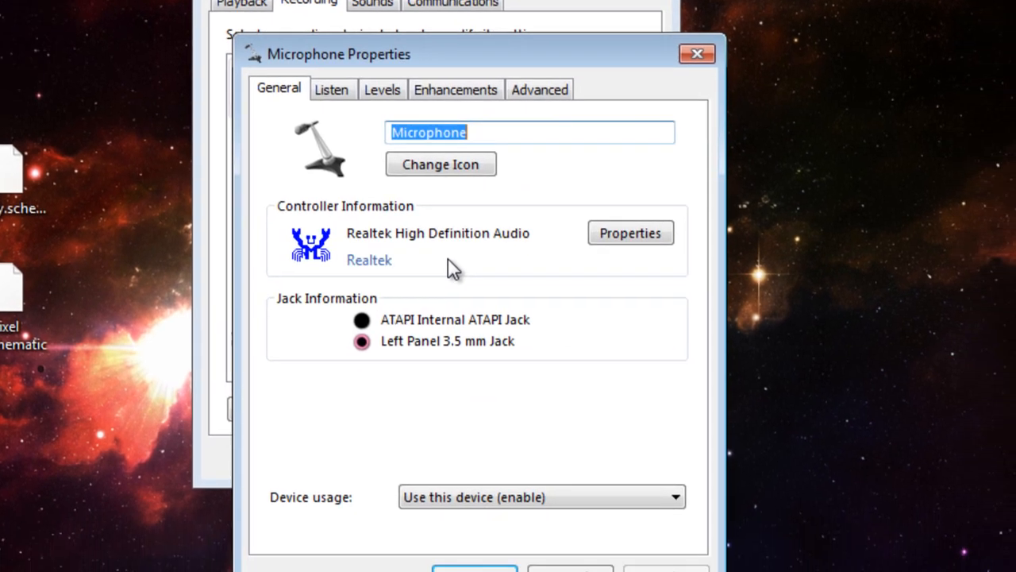
click(331, 89)
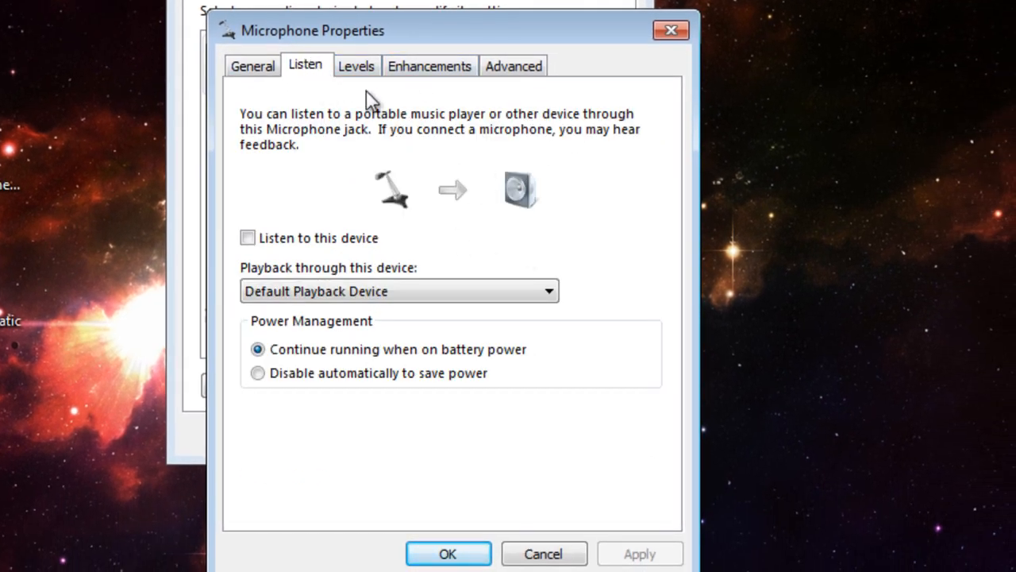
click(356, 66)
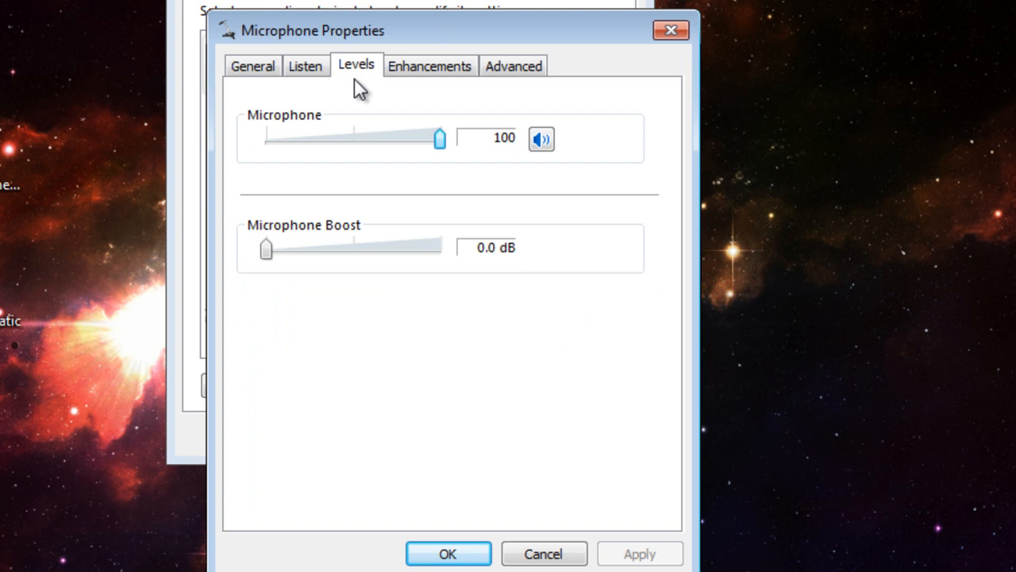
mouse_move(360, 149)
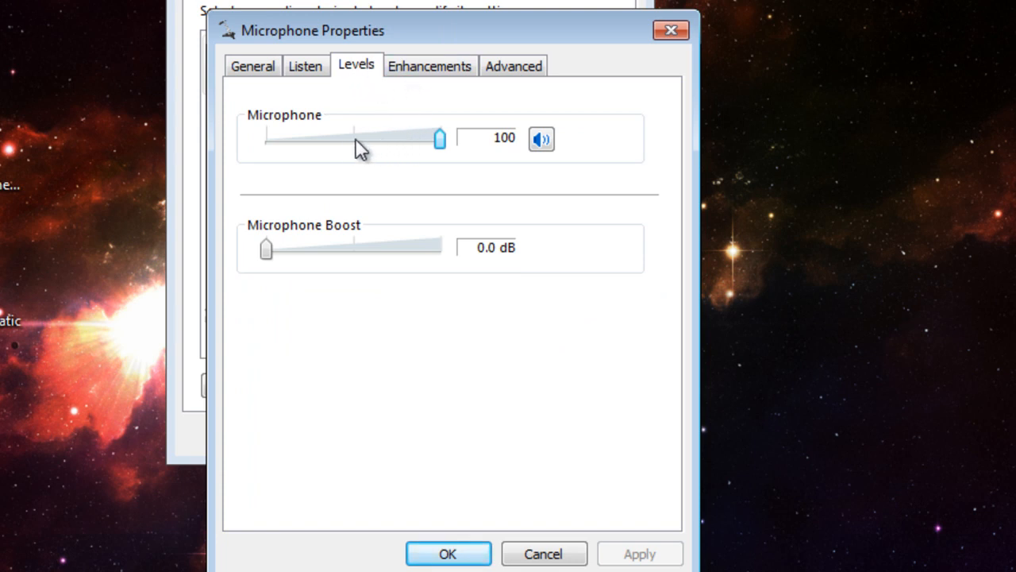
mouse_move(638, 151)
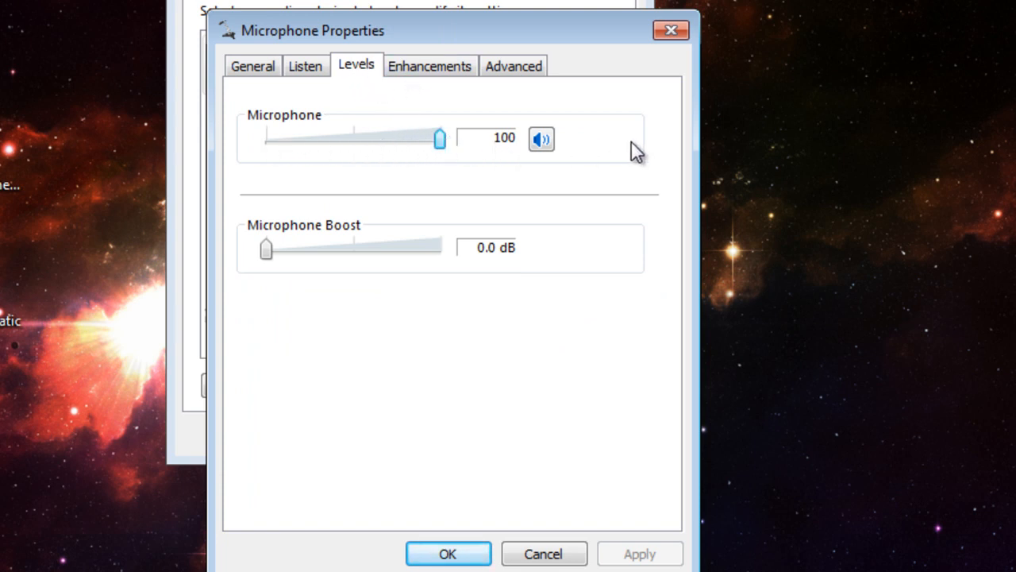
mouse_move(616, 107)
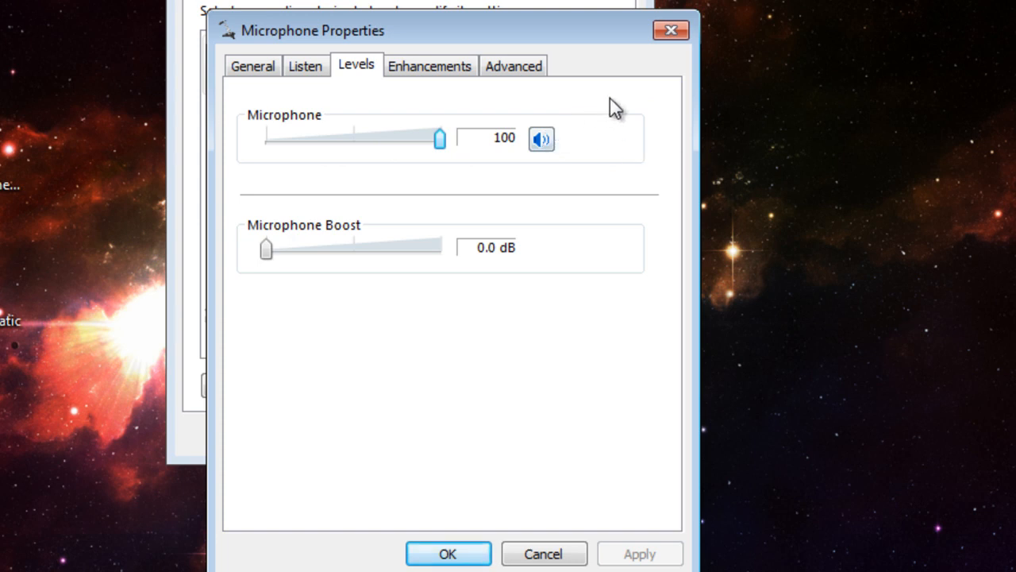
mouse_move(310, 237)
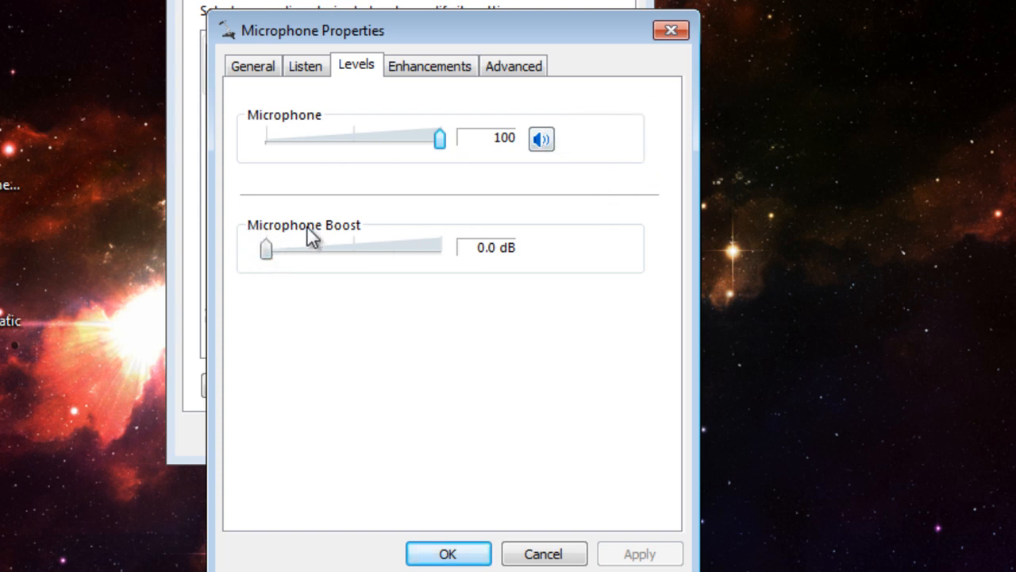
mouse_move(445, 262)
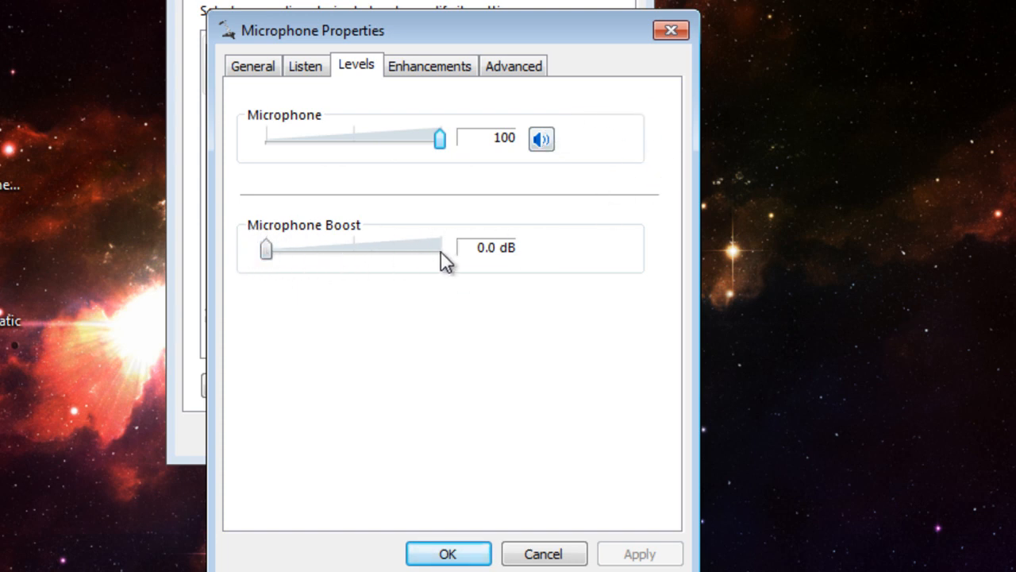
mouse_move(562, 179)
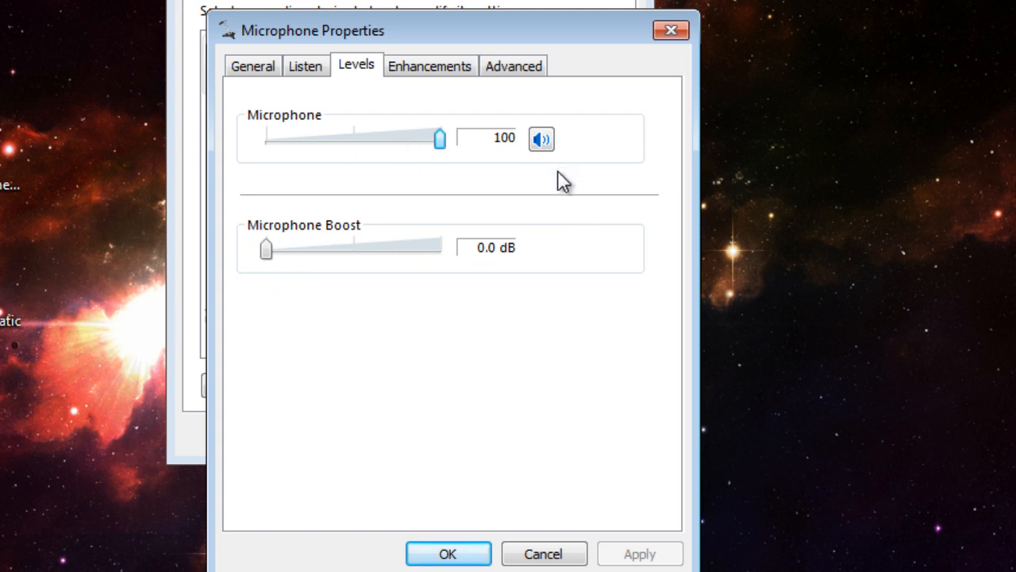
mouse_move(542, 138)
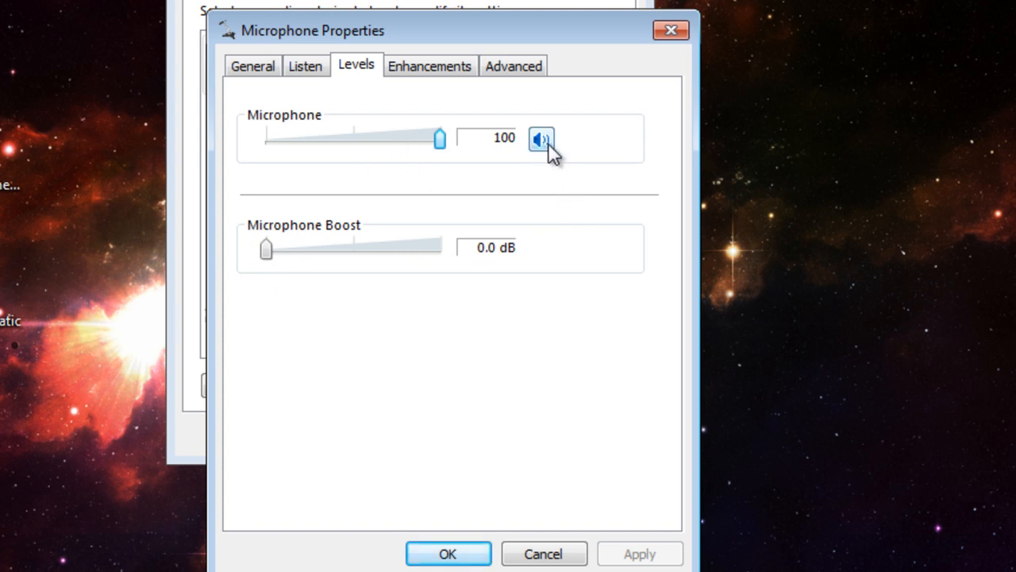
Step: Mute and unmute the microphone, then cancel out of Microphone Properties
click(540, 138)
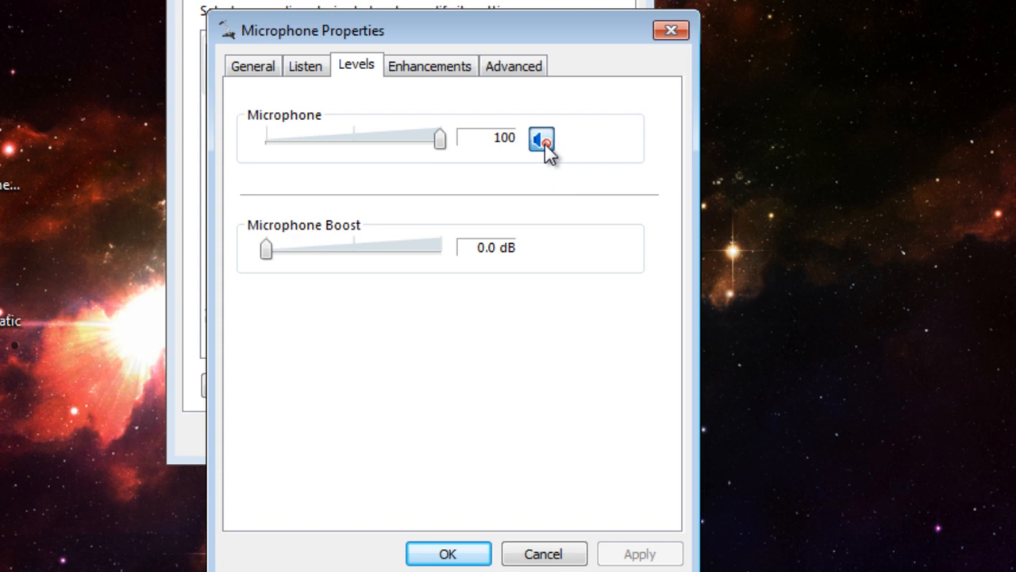
click(542, 138)
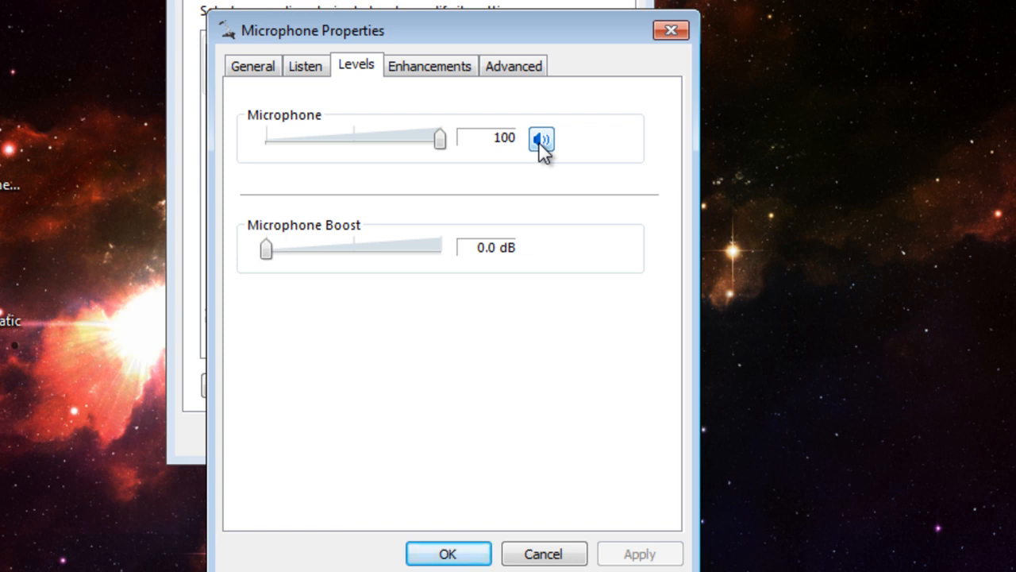
mouse_move(404, 123)
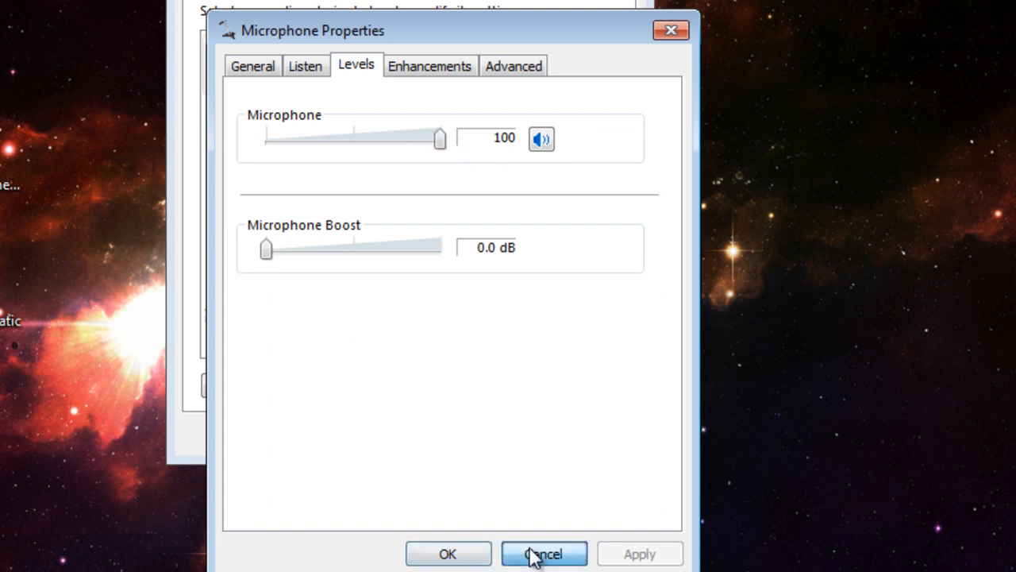
click(543, 553)
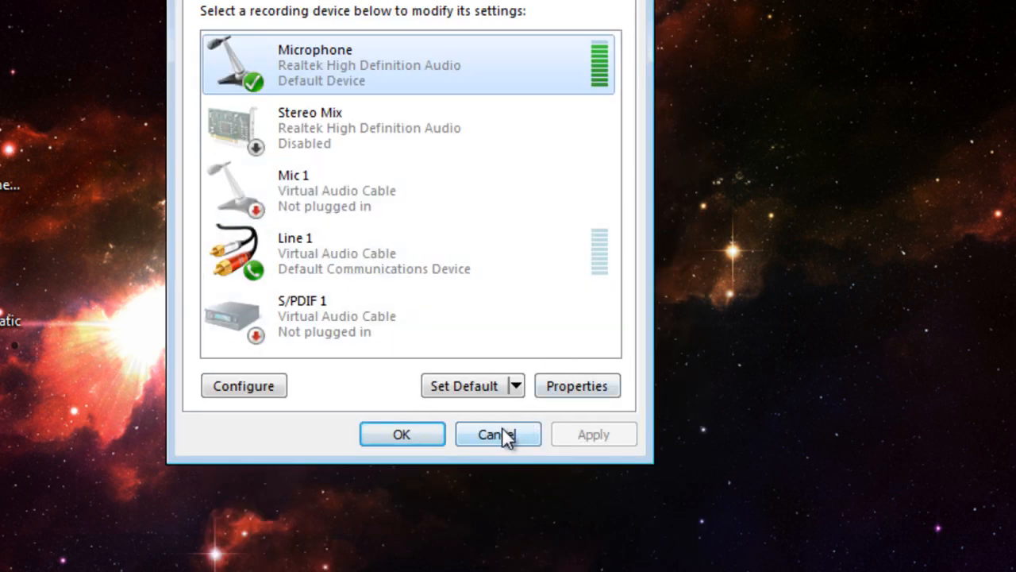